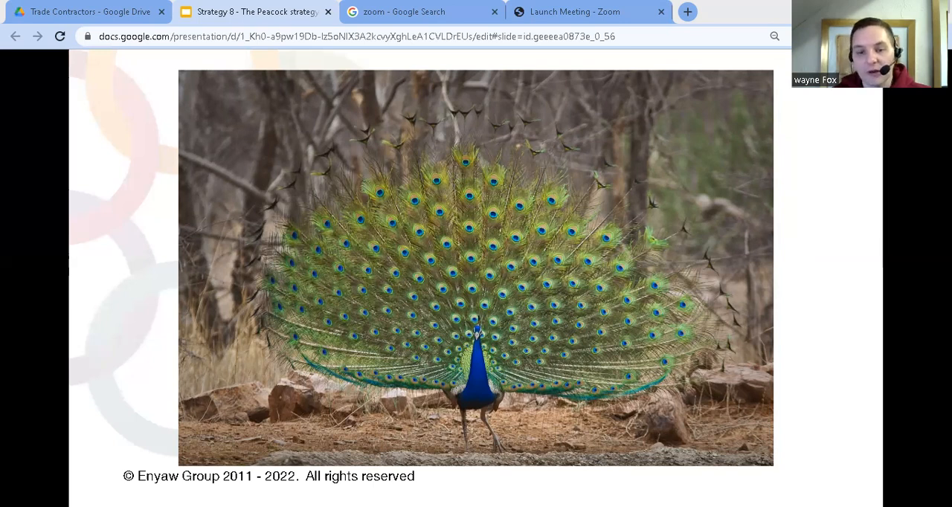
pyautogui.scroll(-3)
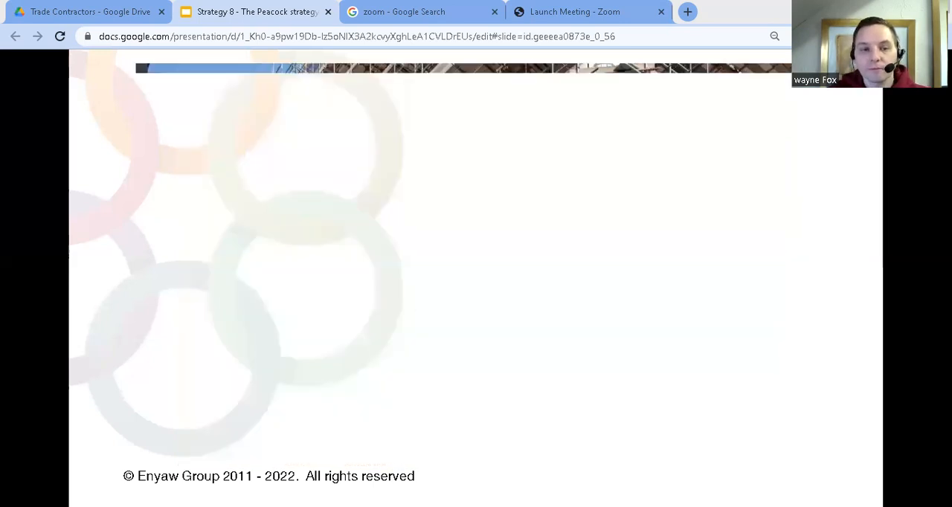